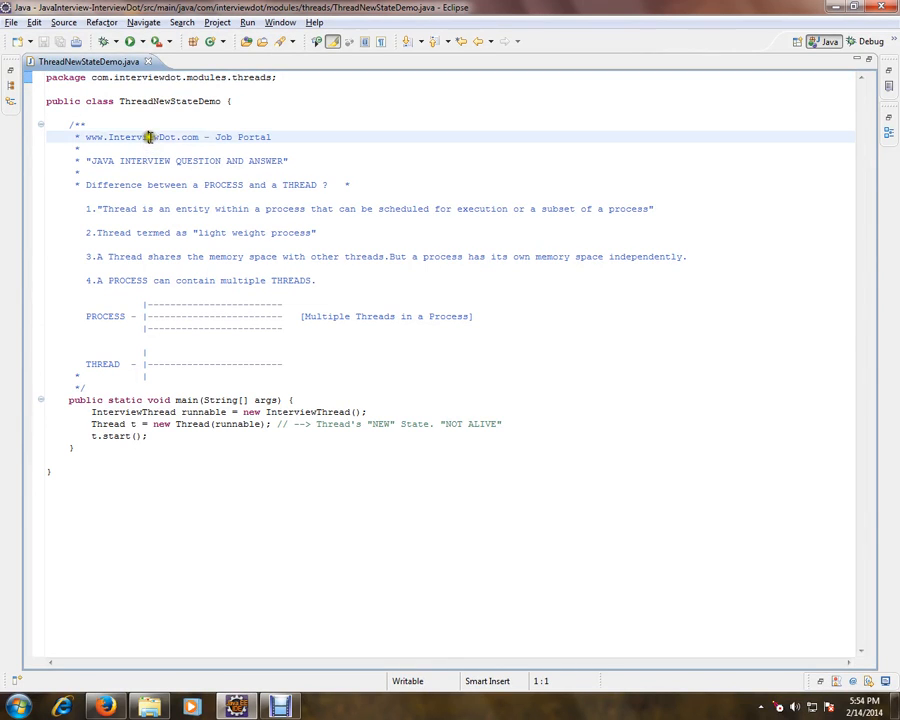
{"action": "double_click", "coordinate": [150, 137]}
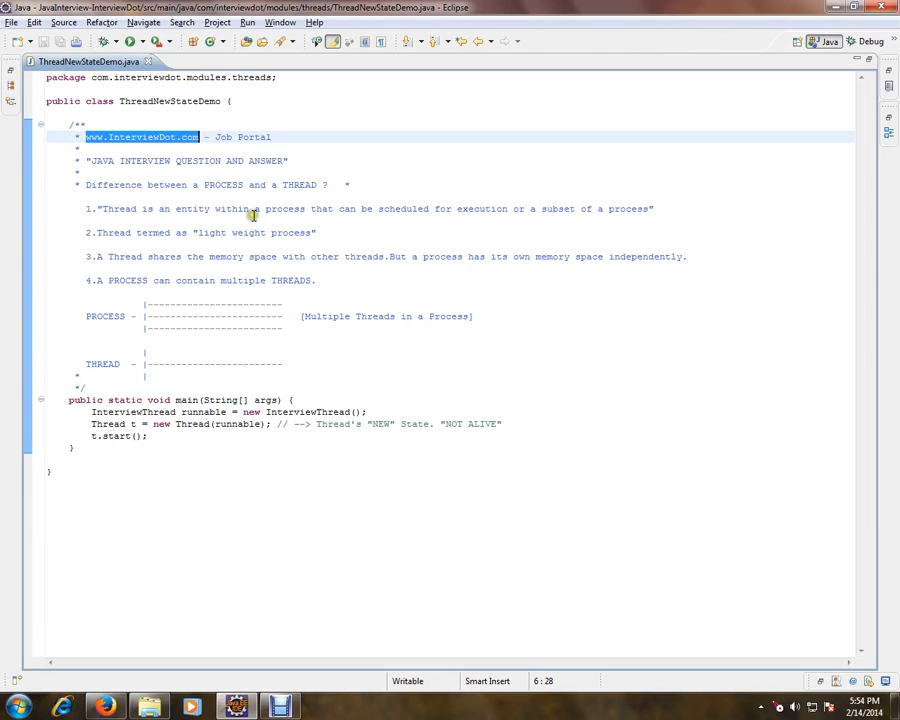
{"action": "mouse_move", "coordinate": [313, 240]}
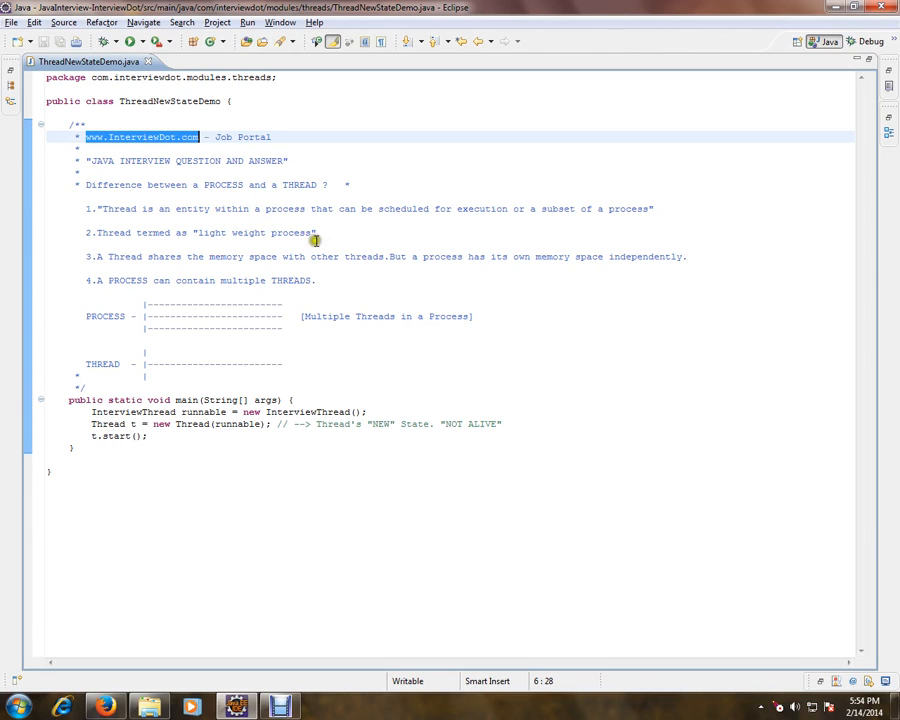
{"action": "mouse_move", "coordinate": [195, 208]}
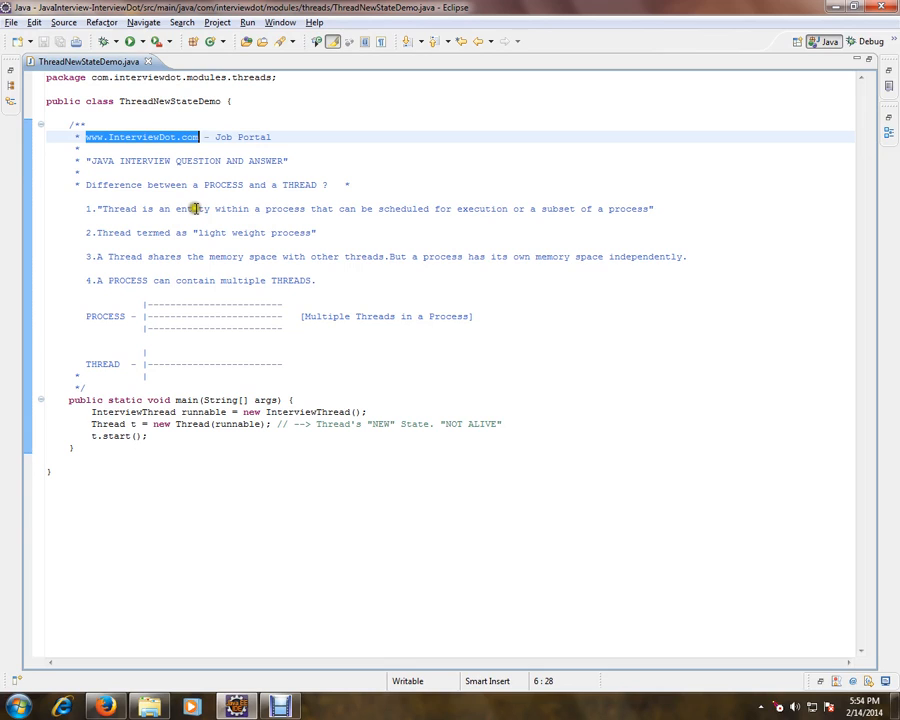
{"action": "mouse_move", "coordinate": [370, 209]}
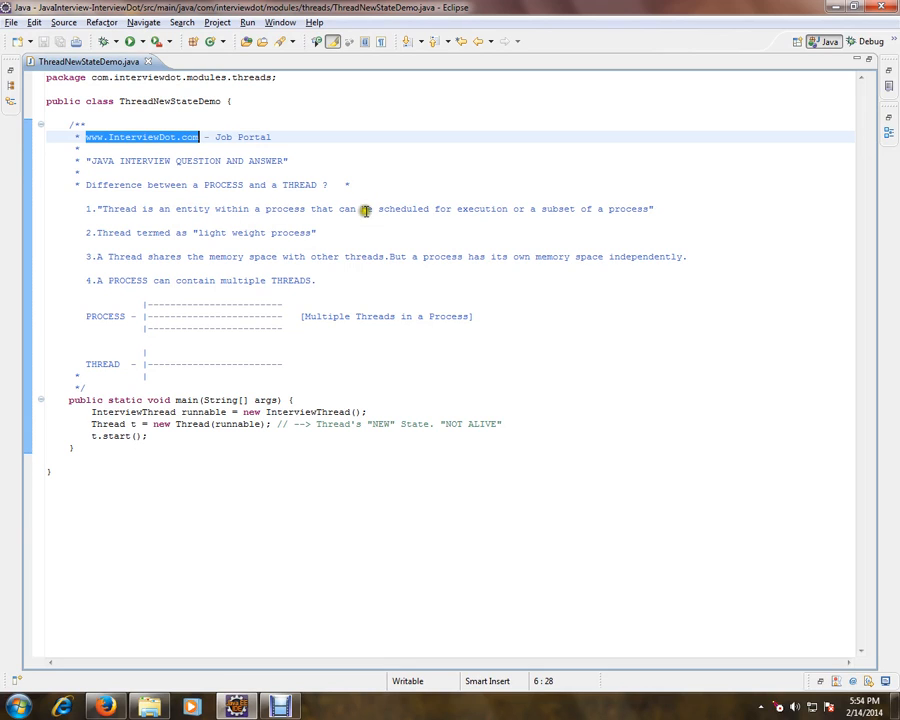
{"action": "mouse_move", "coordinate": [517, 210]}
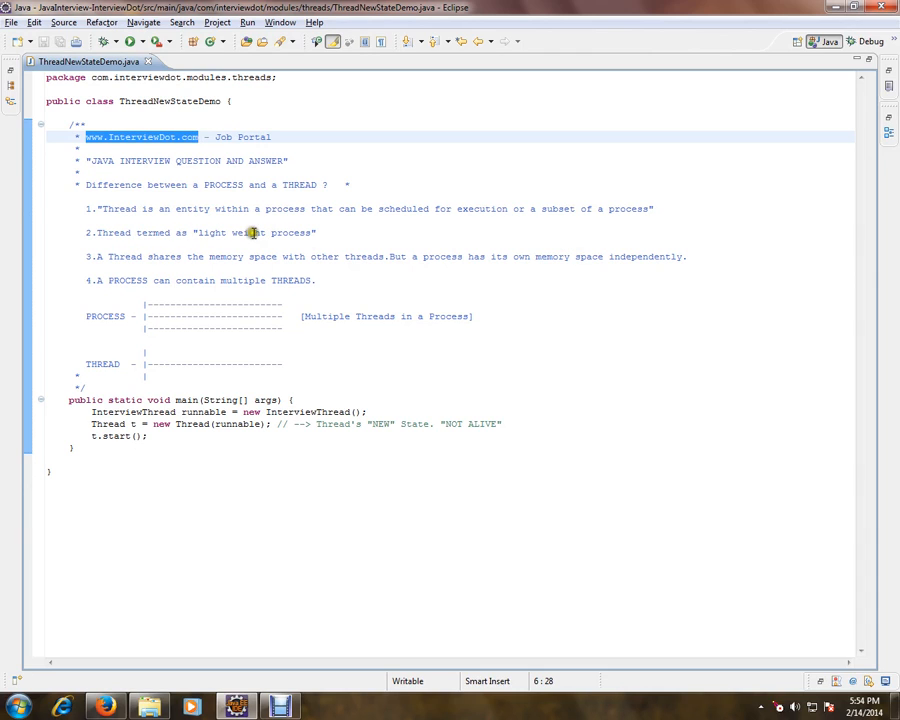
{"action": "mouse_move", "coordinate": [138, 253]}
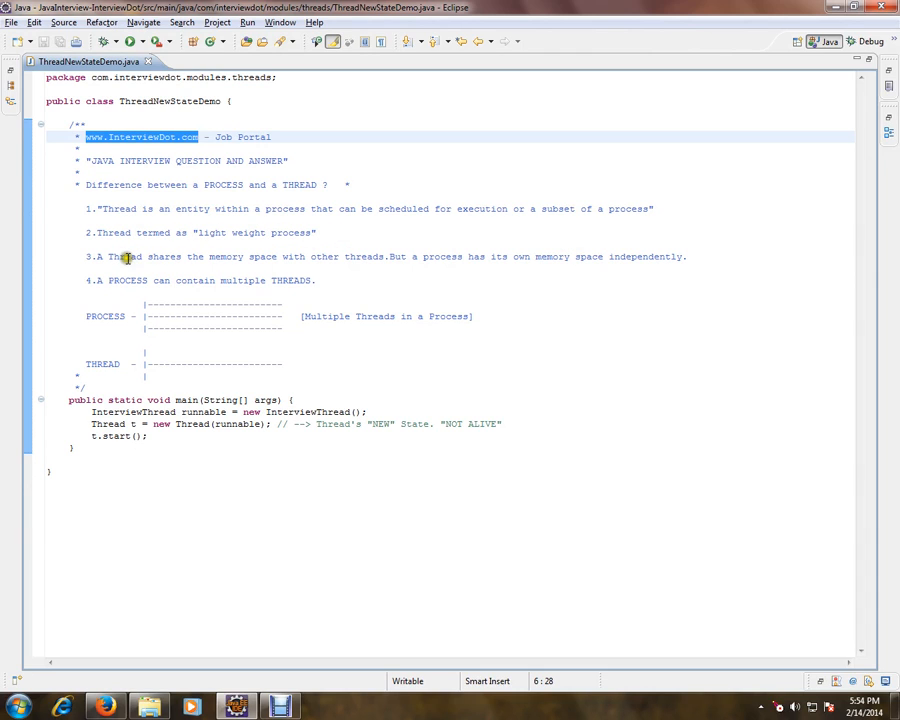
{"action": "mouse_move", "coordinate": [265, 256]}
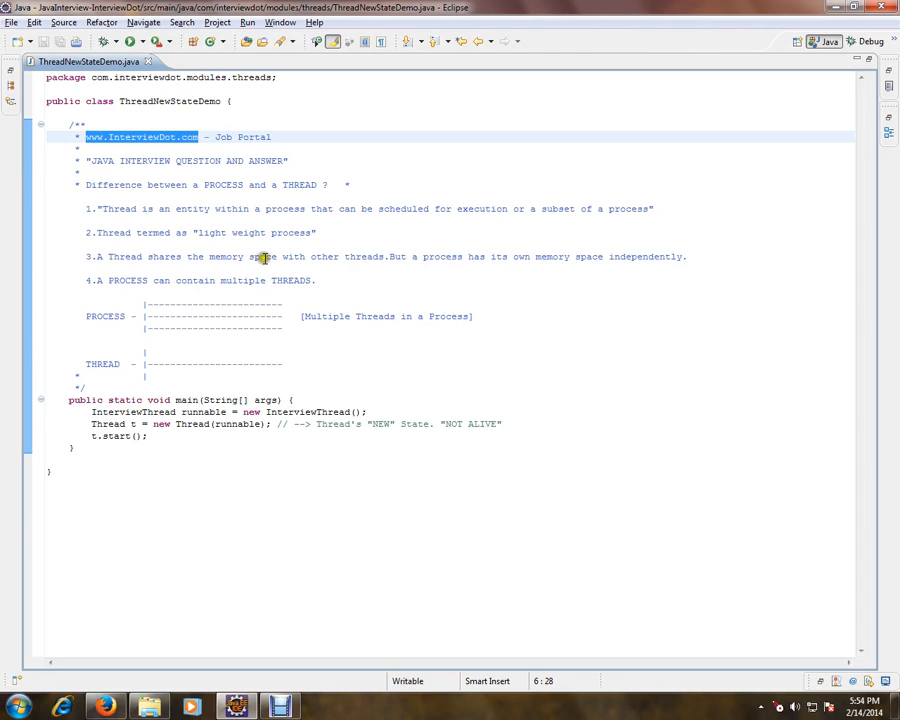
{"action": "mouse_move", "coordinate": [479, 265]}
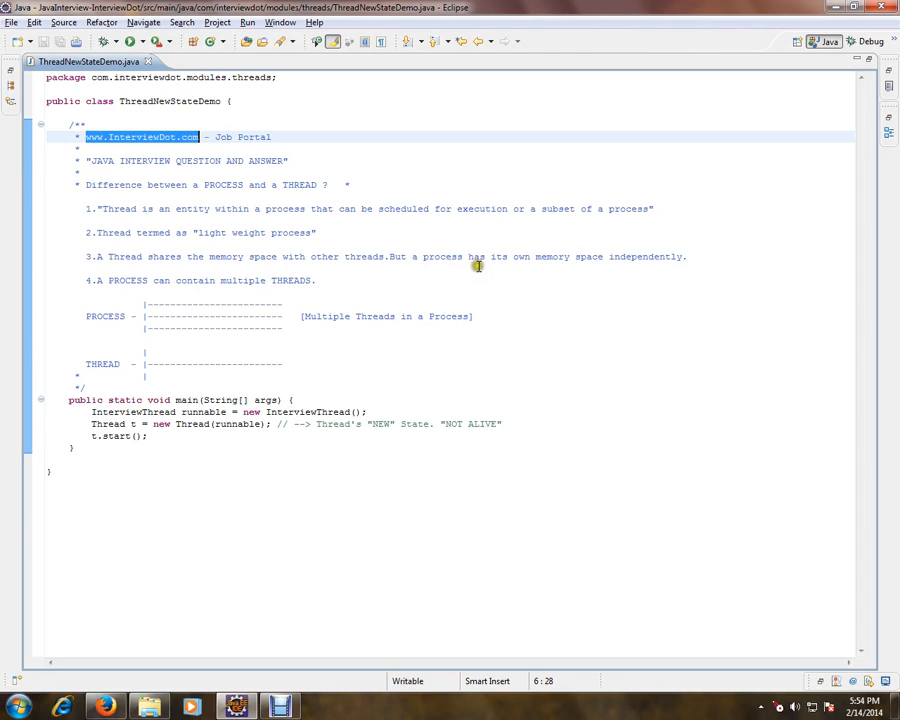
{"action": "mouse_move", "coordinate": [488, 268]}
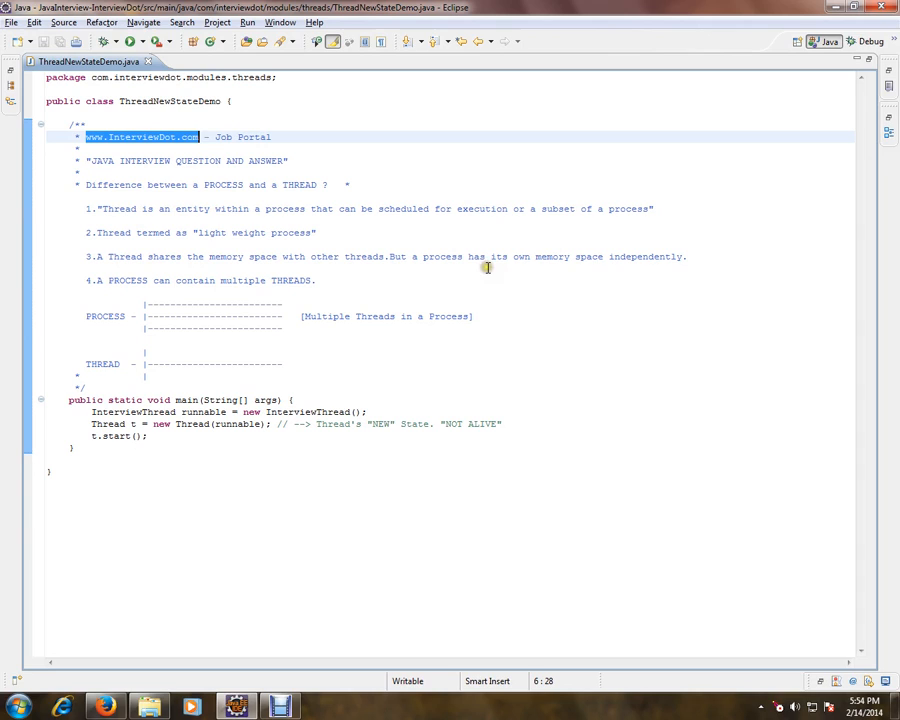
{"action": "mouse_move", "coordinate": [623, 262]}
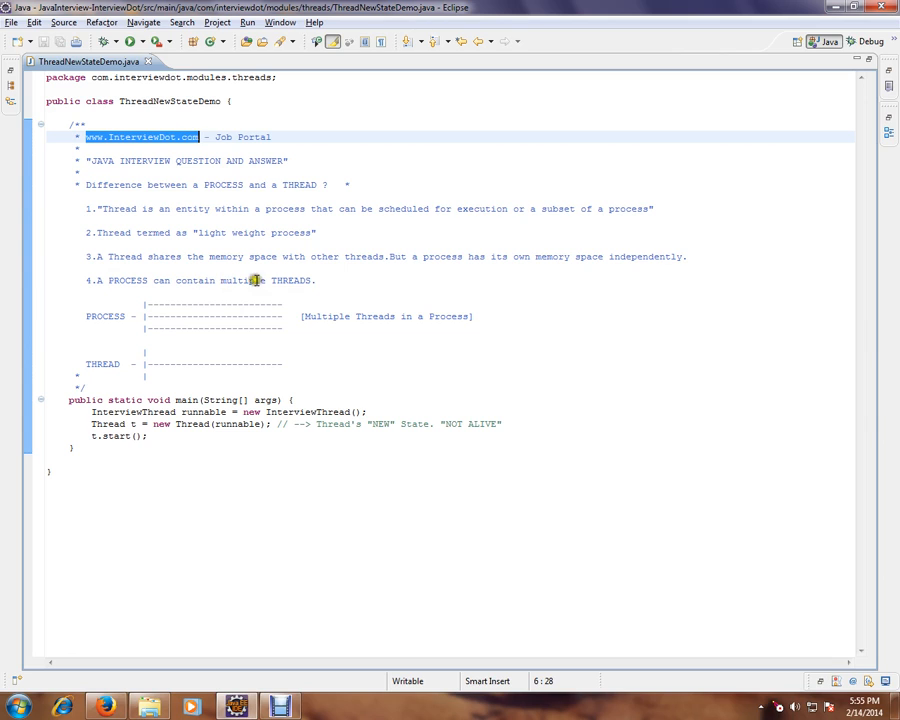
{"action": "double_click", "coordinate": [290, 280]}
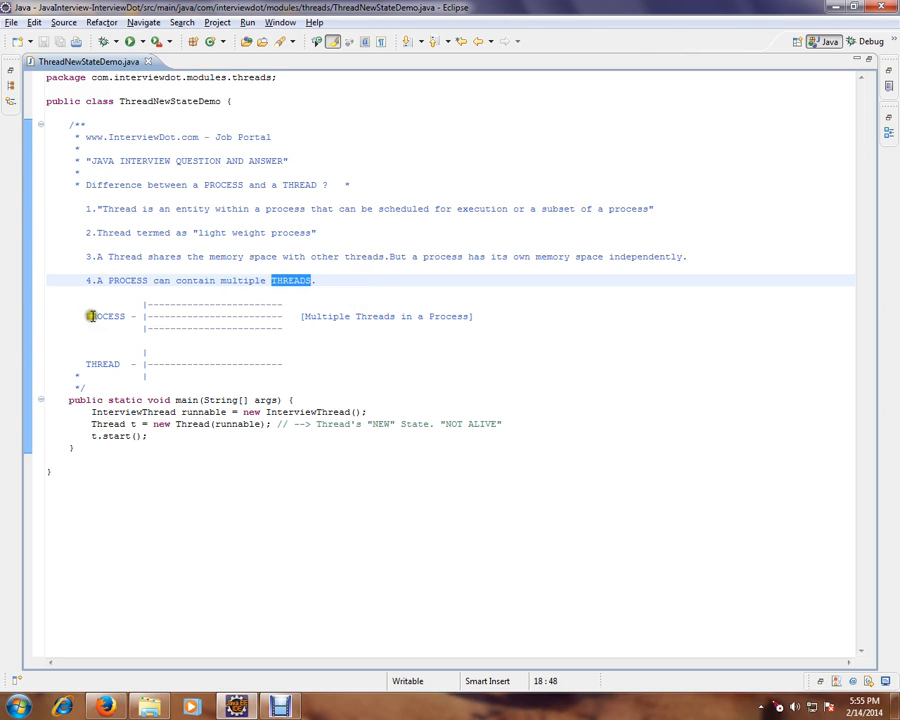
{"action": "mouse_move", "coordinate": [124, 322]}
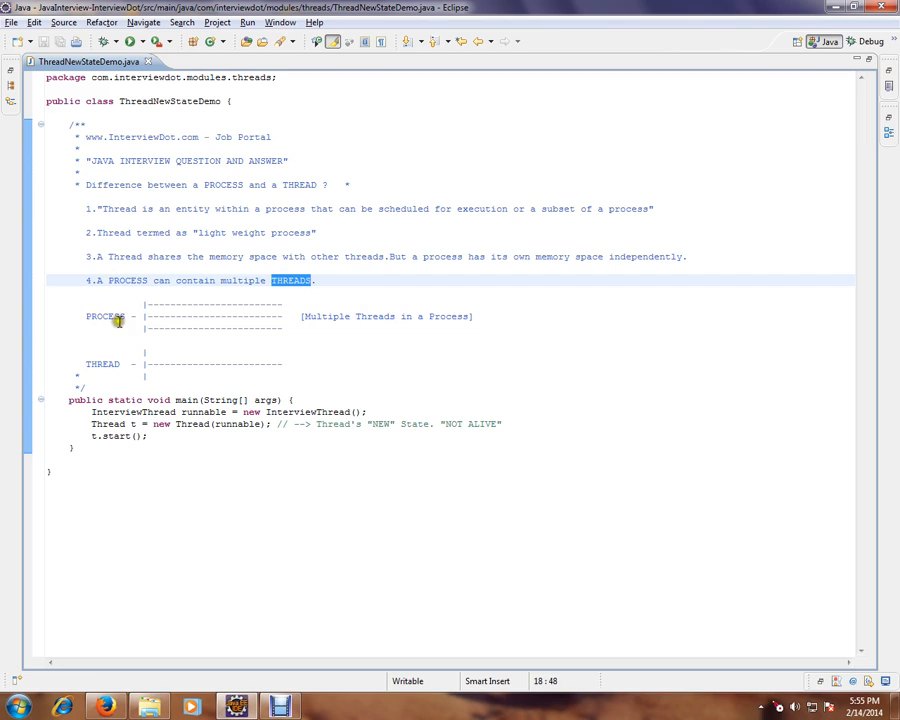
{"action": "mouse_move", "coordinate": [177, 280]}
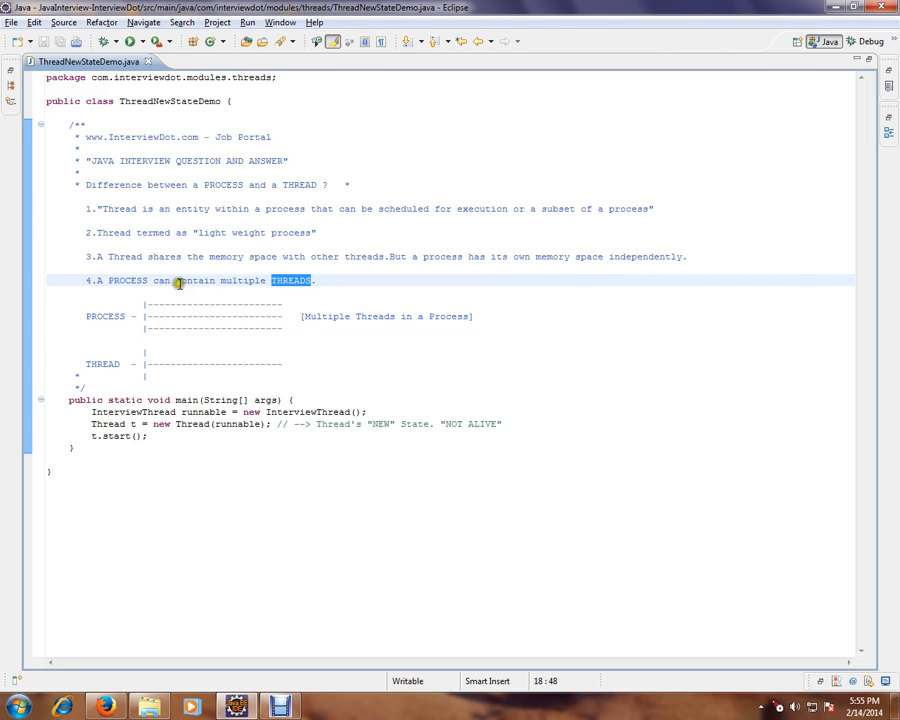
{"action": "mouse_move", "coordinate": [178, 401]}
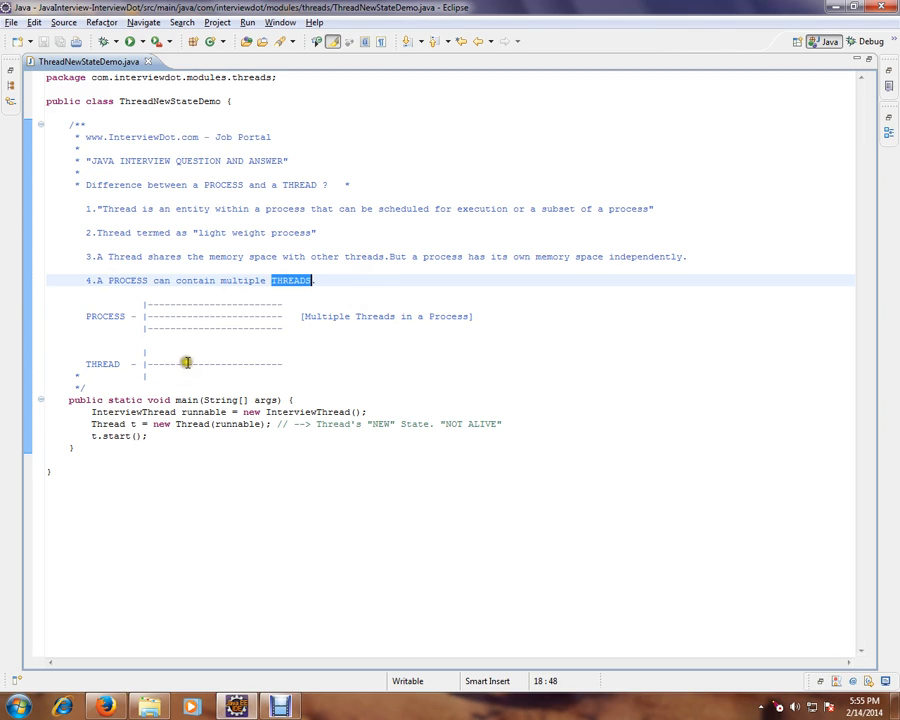
{"action": "mouse_move", "coordinate": [266, 338]}
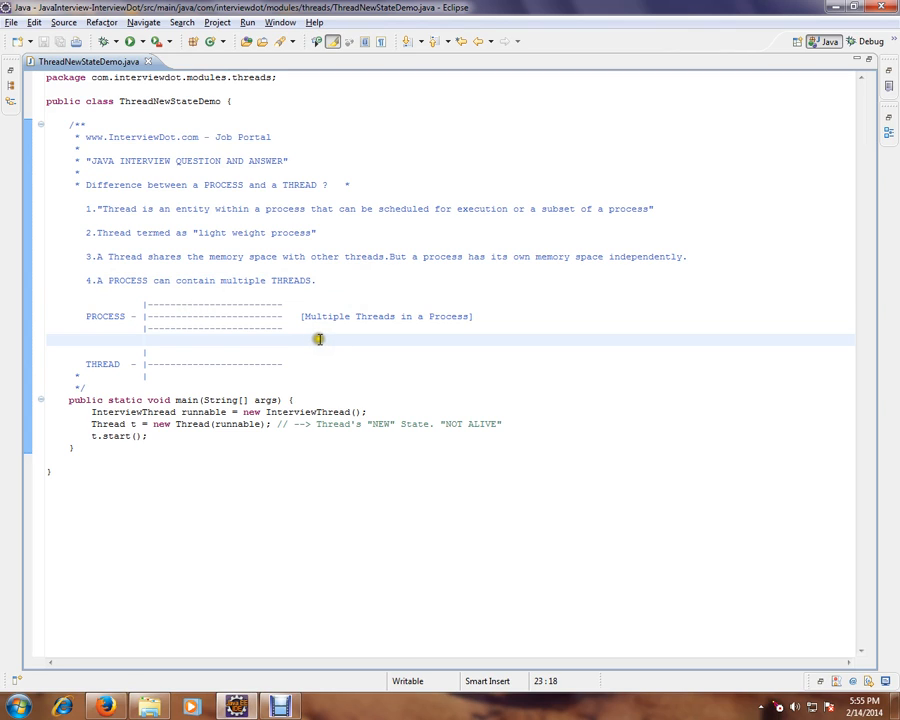
{"action": "mouse_move", "coordinate": [321, 343]}
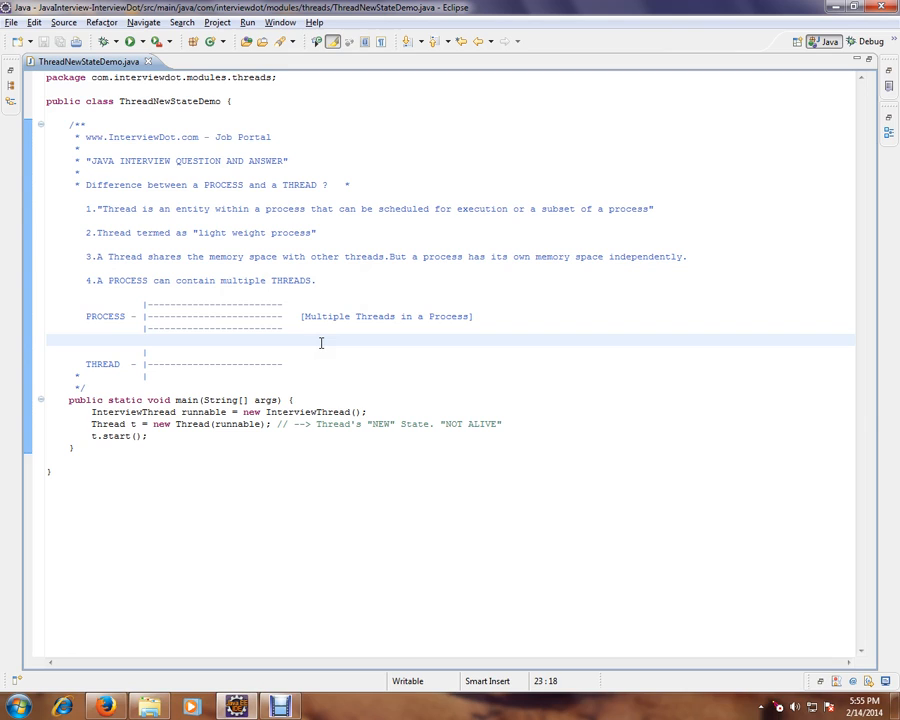